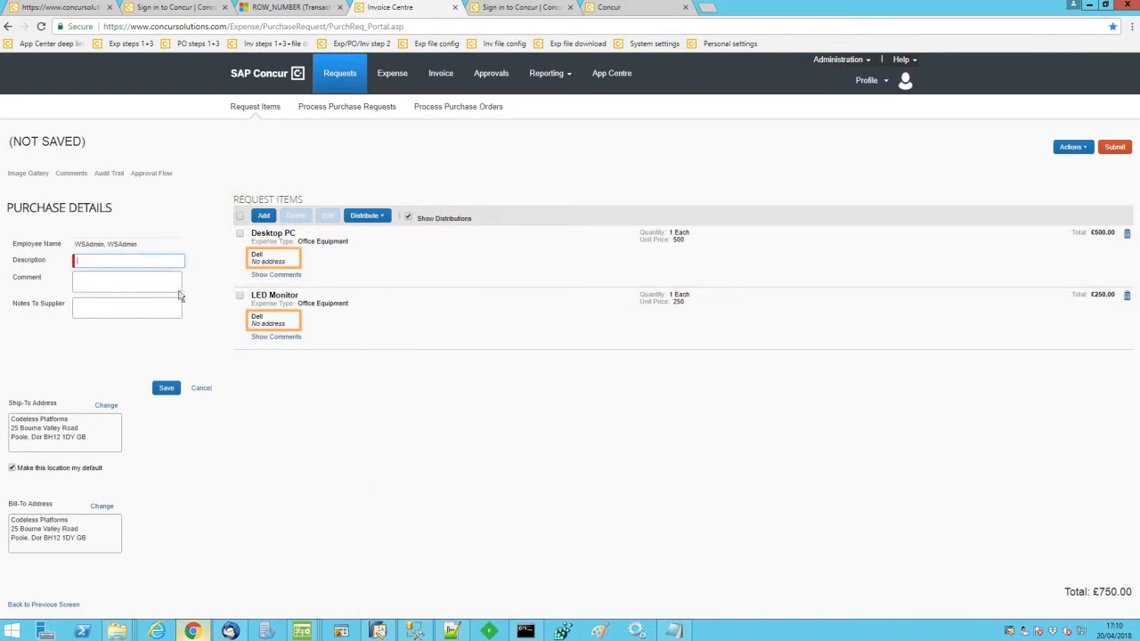
Step: Describe the GBP 750.00 Desktop PC and LED Monitor request as 'New PC for Andy' and save it
text(New PC for Andy)
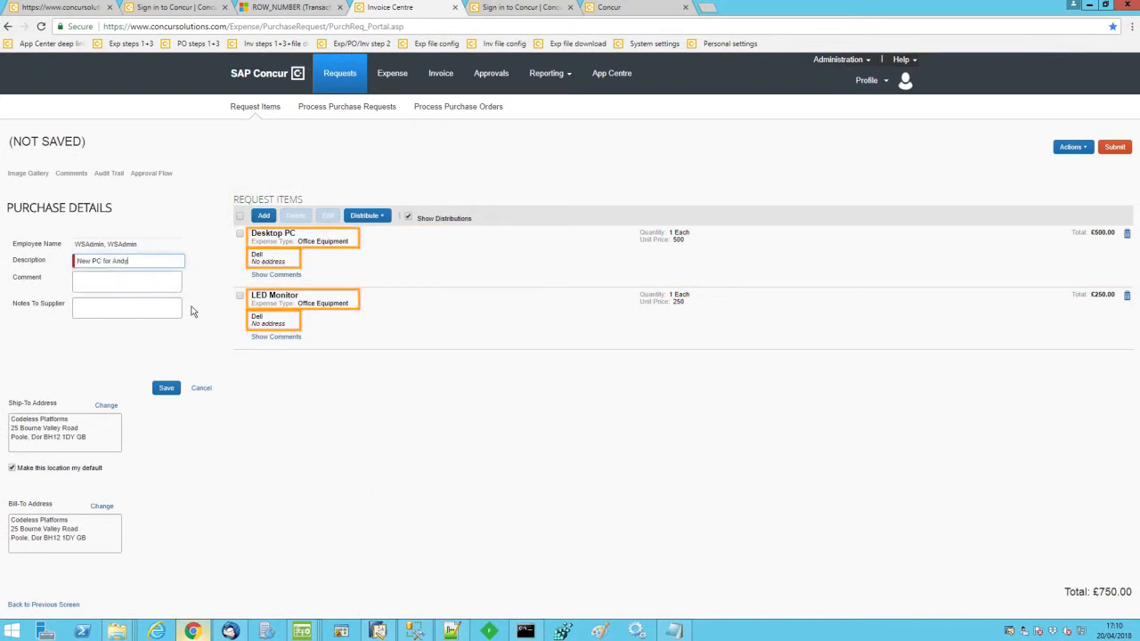
click(165, 387)
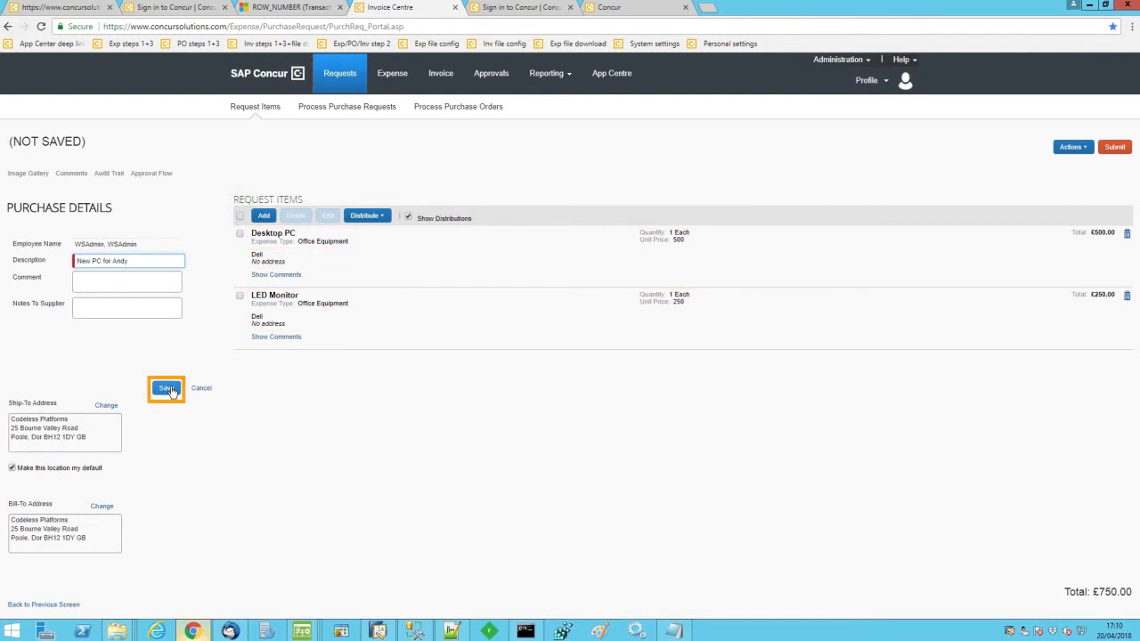
click(166, 389)
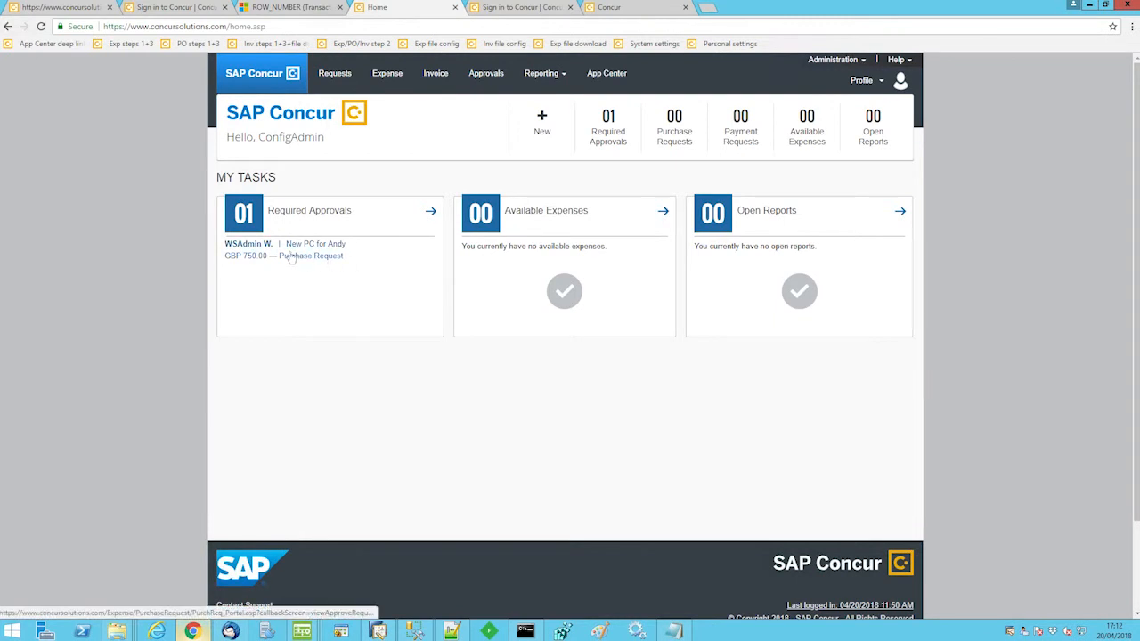
Step: Approve the 'New PC for Andy' request from Required Approvals in My Tasks
click(312, 255)
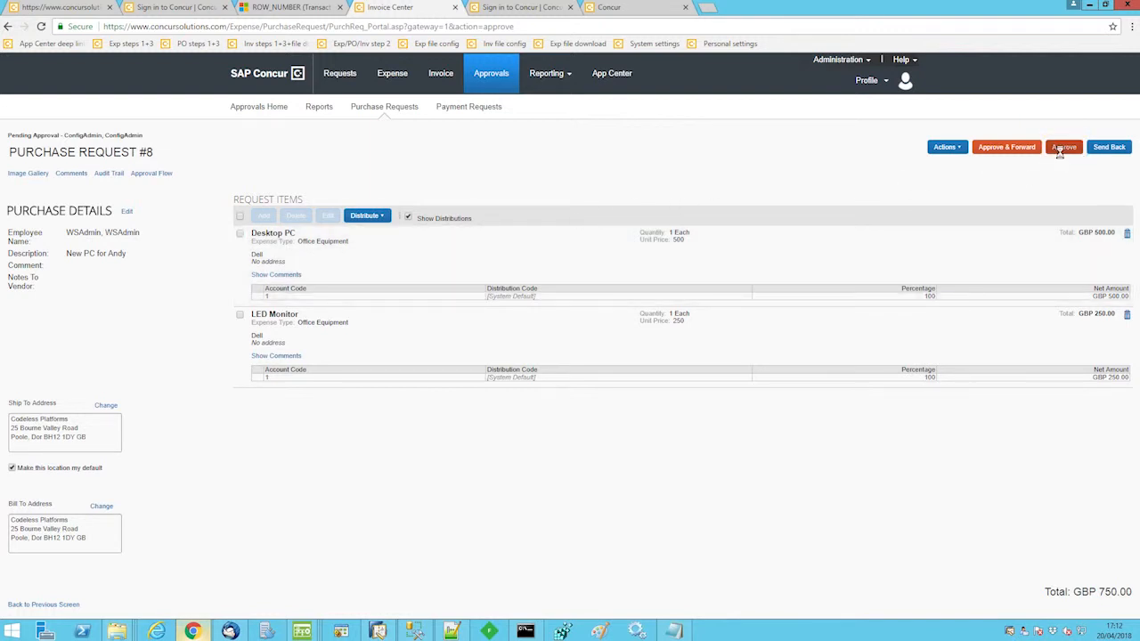
click(1062, 146)
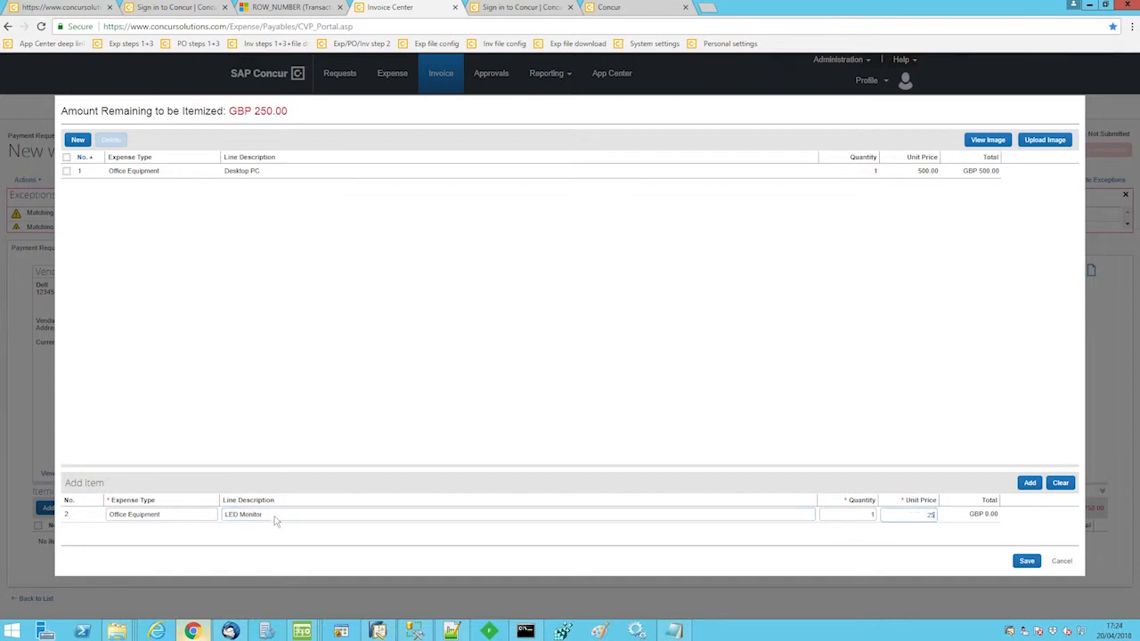
Step: Add the LED Monitor line beside the GBP 500.00 Desktop PC, save the itemization and submit the request
click(1029, 483)
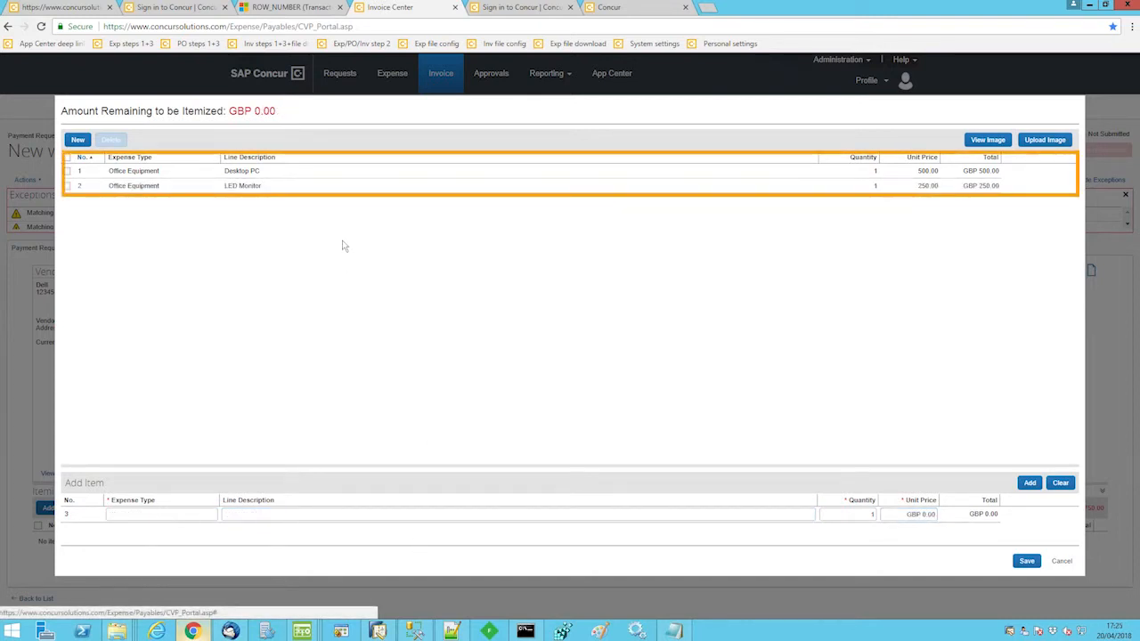
click(1026, 561)
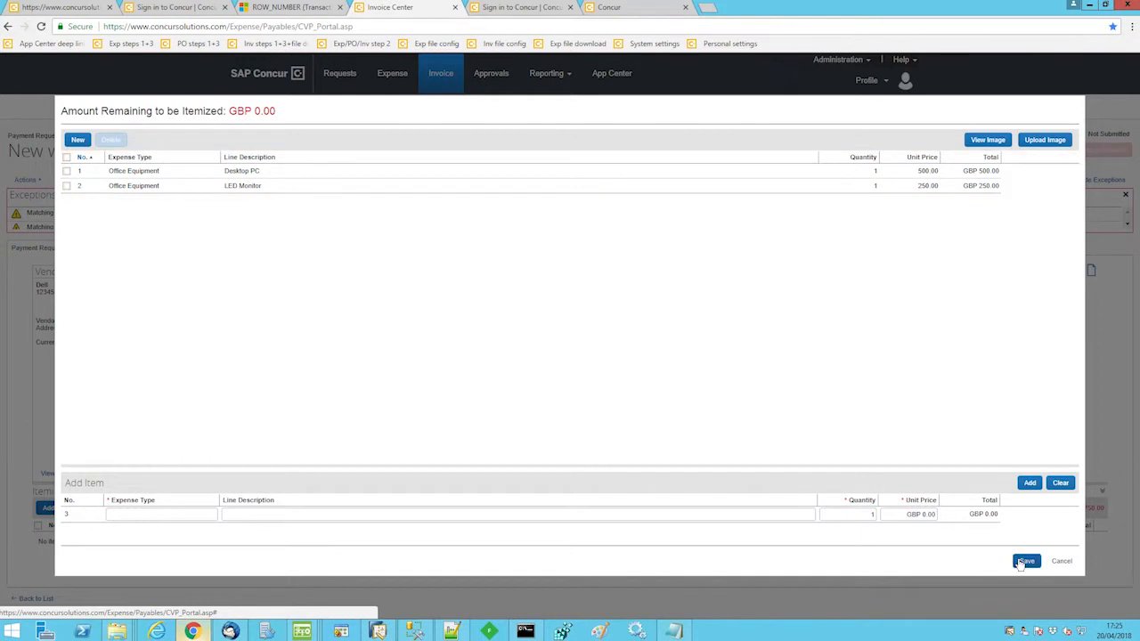
click(1025, 561)
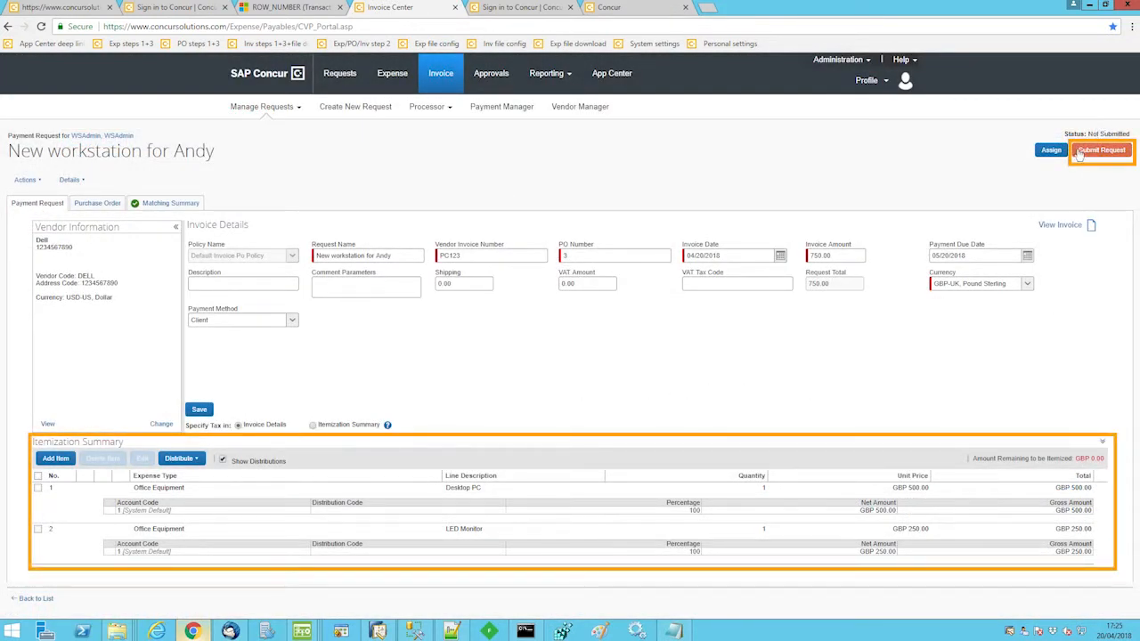
click(1101, 150)
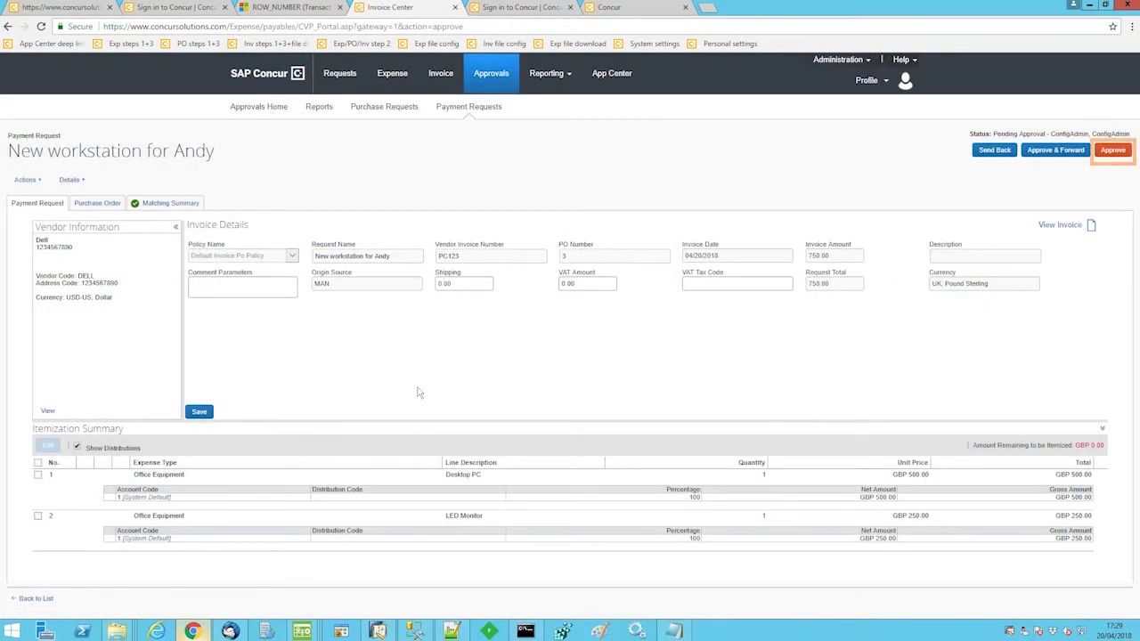
mouse_move(1055, 148)
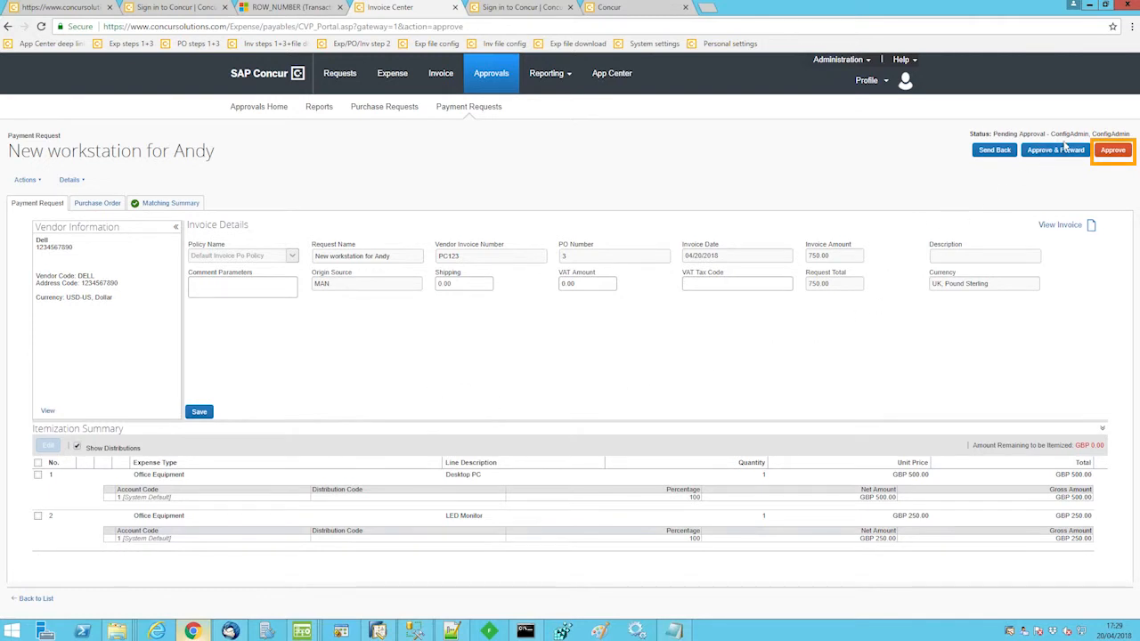
Step: Approve 'New workstation for Andy', emptying the pending payment request list
click(1112, 149)
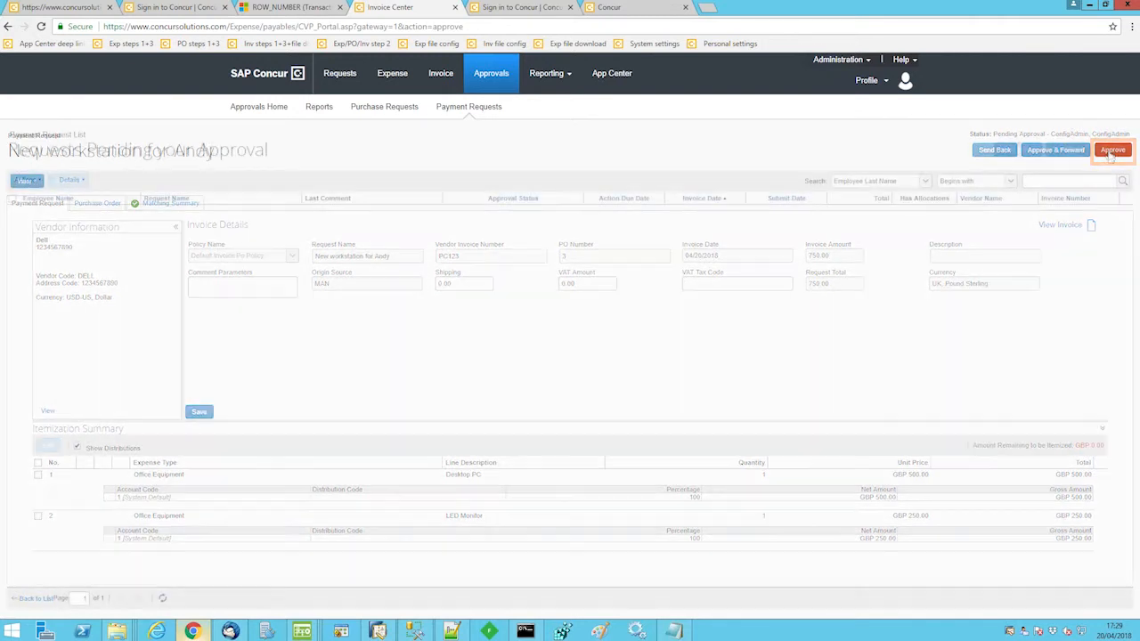
click(1112, 150)
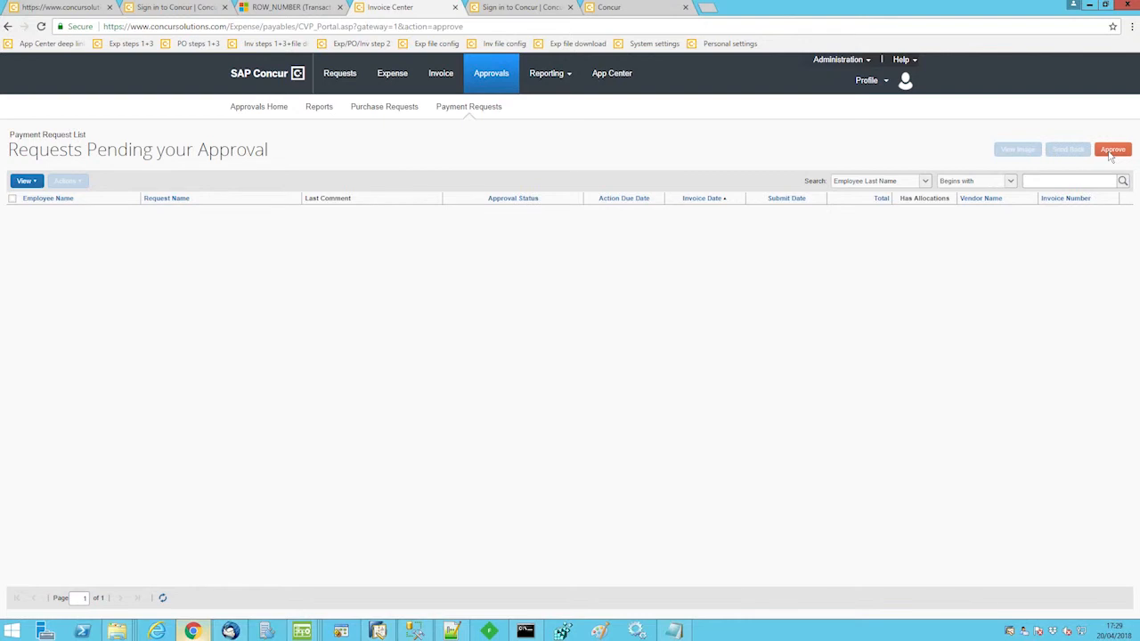